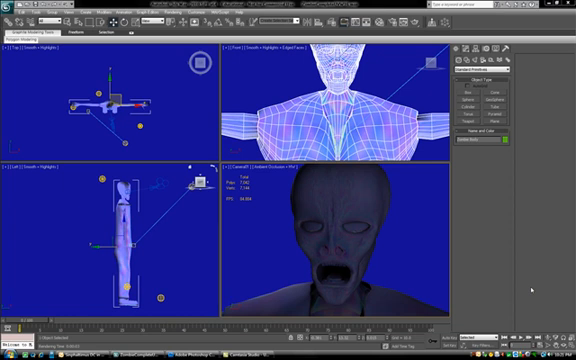
mouse_move(302, 188)
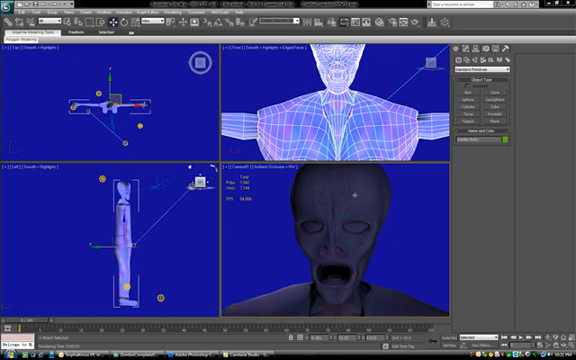
Step: Create a new blank white document via File > New, accepting the default size
left_click(10, 16)
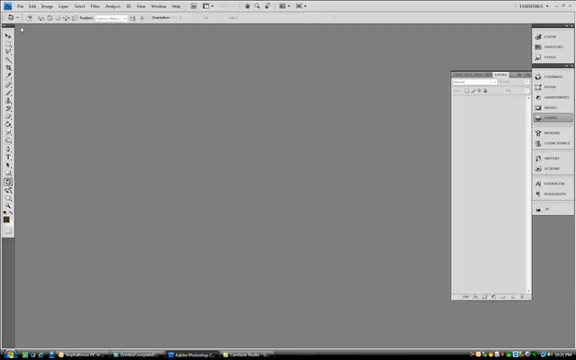
left_click(16, 6)
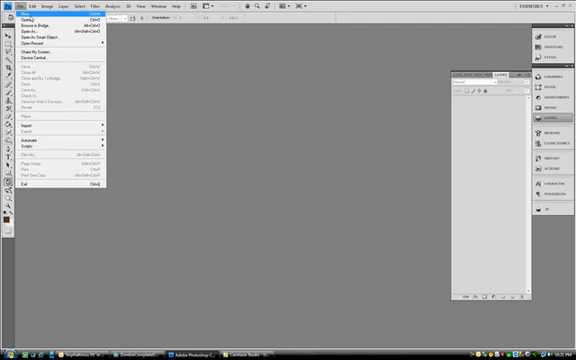
left_click(18, 16)
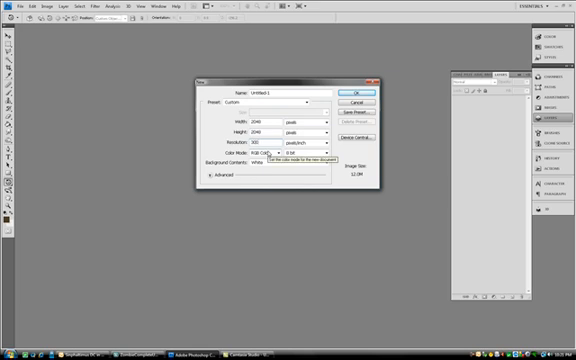
left_click(356, 88)
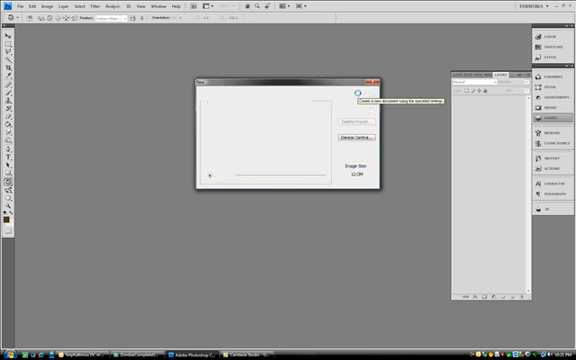
left_click(352, 88)
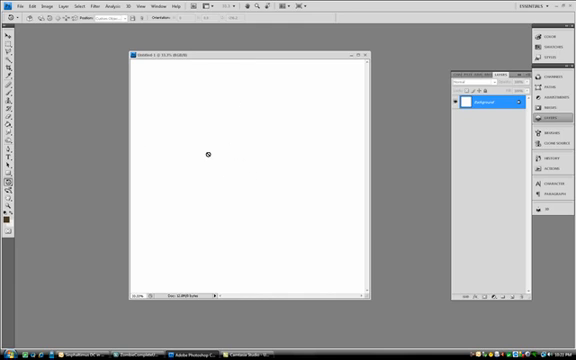
Step: Import the zombie head model file as a 3D layer using New Layer From 3D File
left_click(118, 8)
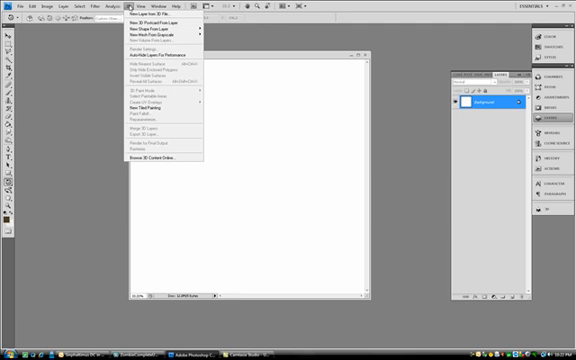
mouse_move(156, 20)
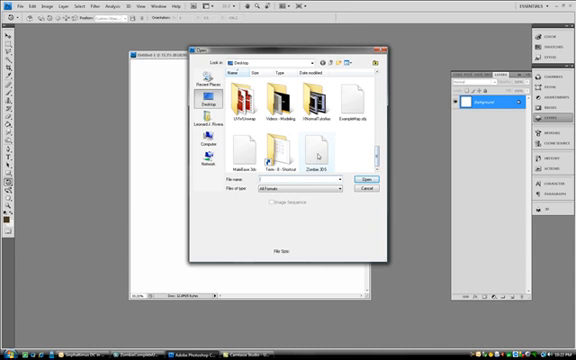
left_click(352, 182)
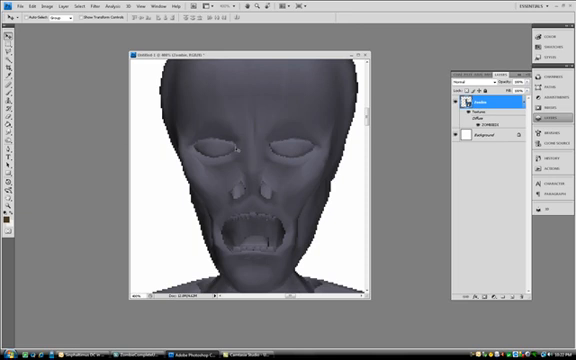
mouse_move(464, 128)
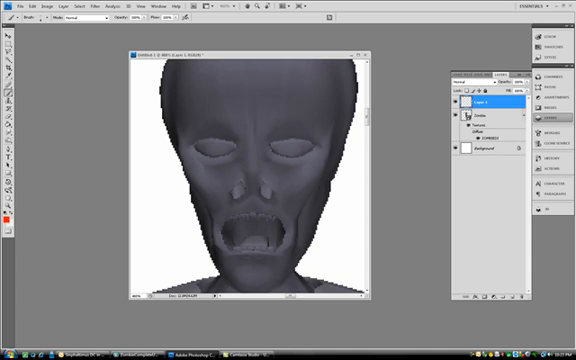
Step: Brush red scribbles across the zombie's forehead, then pick a new paint colour for the eye
left_click_drag(204, 96, 330, 96)
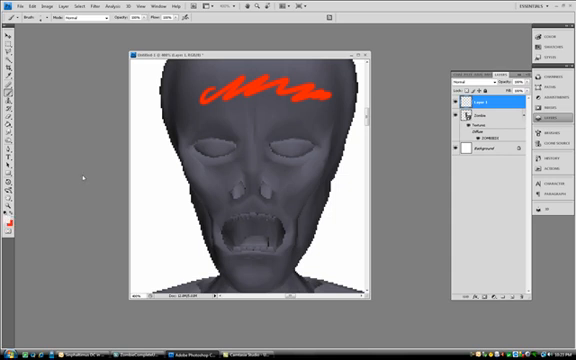
left_click(200, 144)
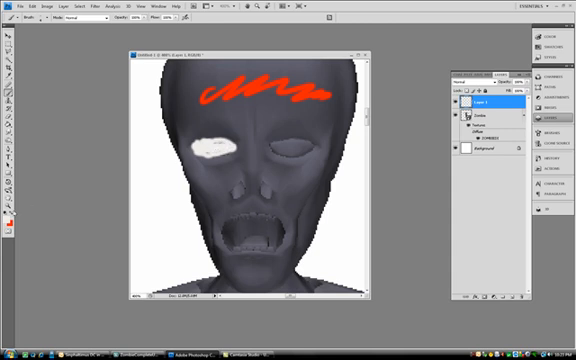
left_click(240, 224)
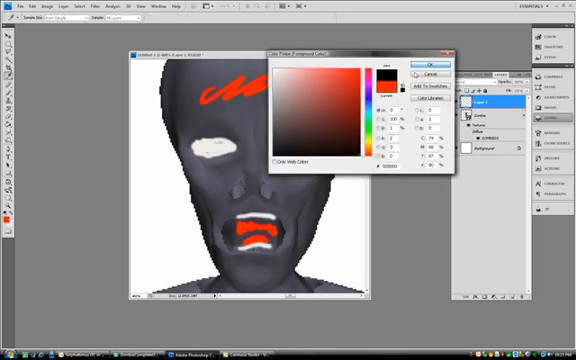
left_click(420, 62)
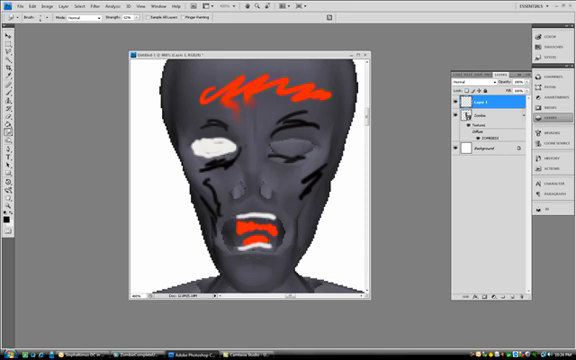
mouse_move(388, 104)
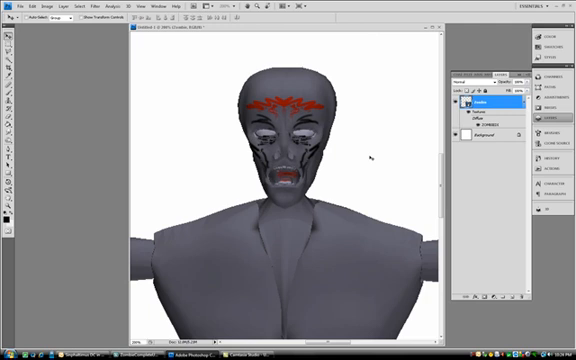
mouse_move(56, 60)
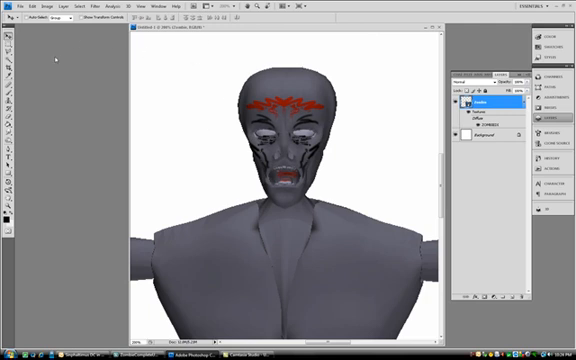
mouse_move(180, 96)
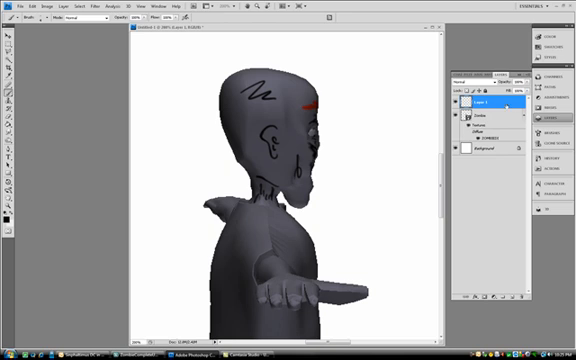
Step: Scribble dark marks onto the side of the rotated zombie head
right_click(490, 104)
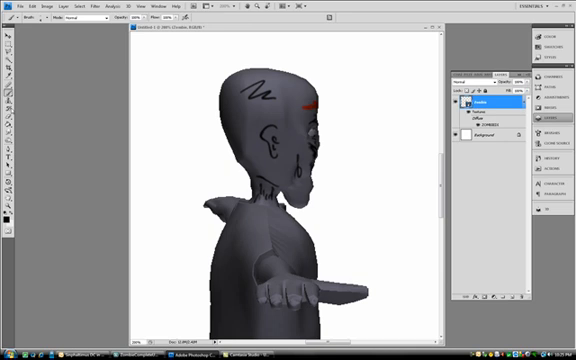
mouse_move(164, 82)
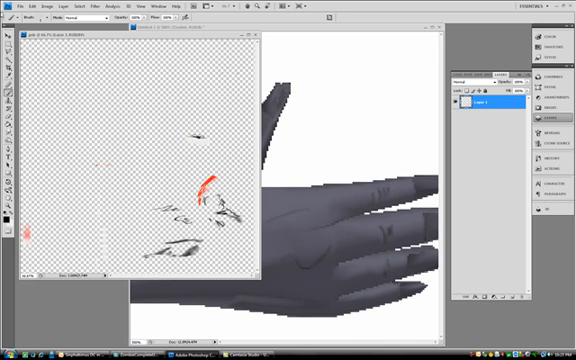
Step: Save the painted zombie texture as a new PNG file via Save As
left_click(16, 8)
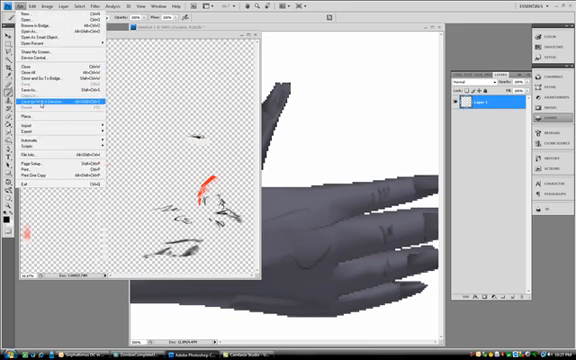
left_click(42, 100)
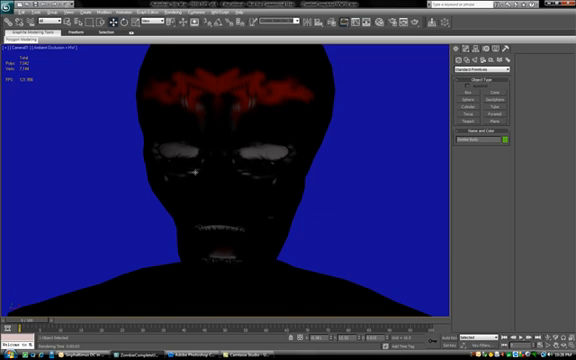
mouse_move(224, 192)
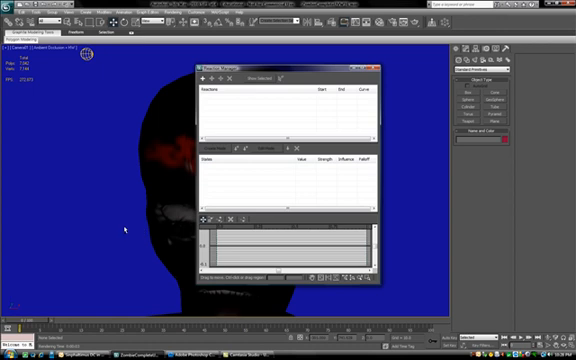
left_click(378, 64)
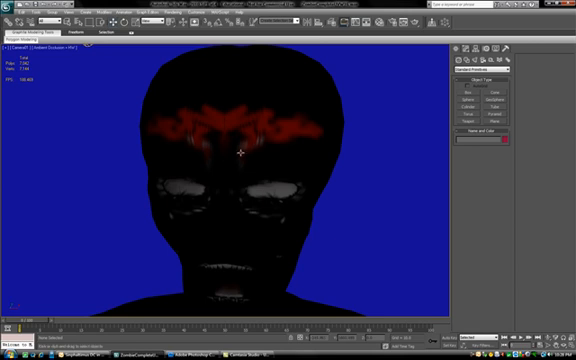
mouse_move(96, 192)
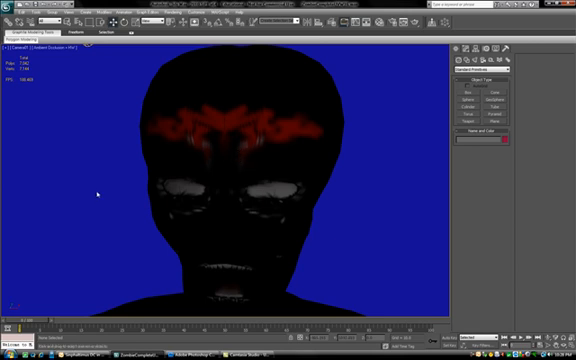
mouse_move(230, 208)
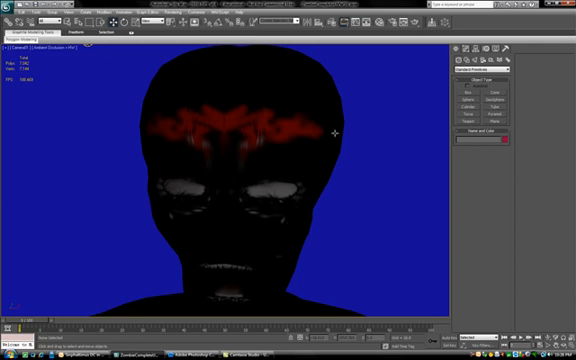
mouse_move(228, 290)
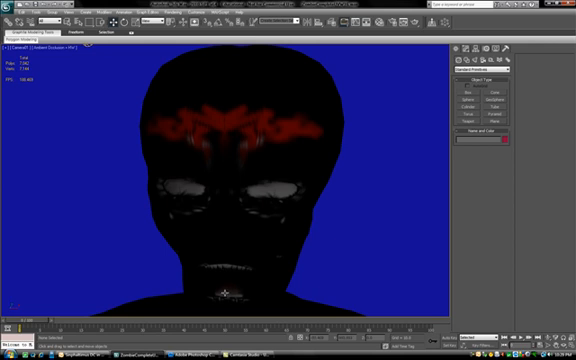
mouse_move(228, 154)
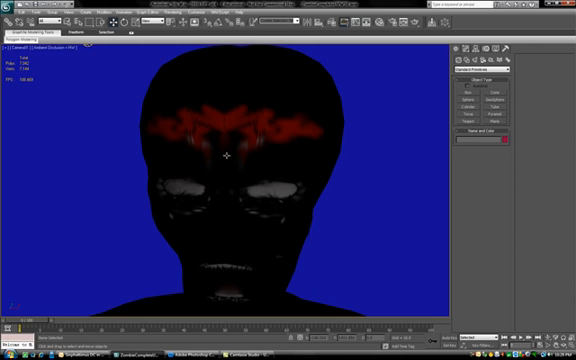
mouse_move(302, 150)
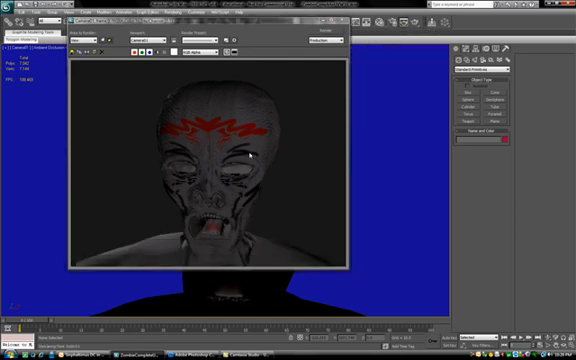
mouse_move(298, 226)
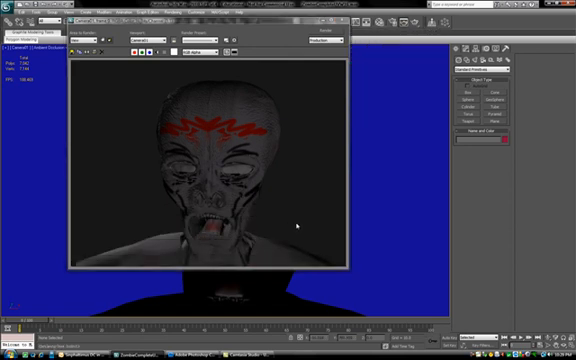